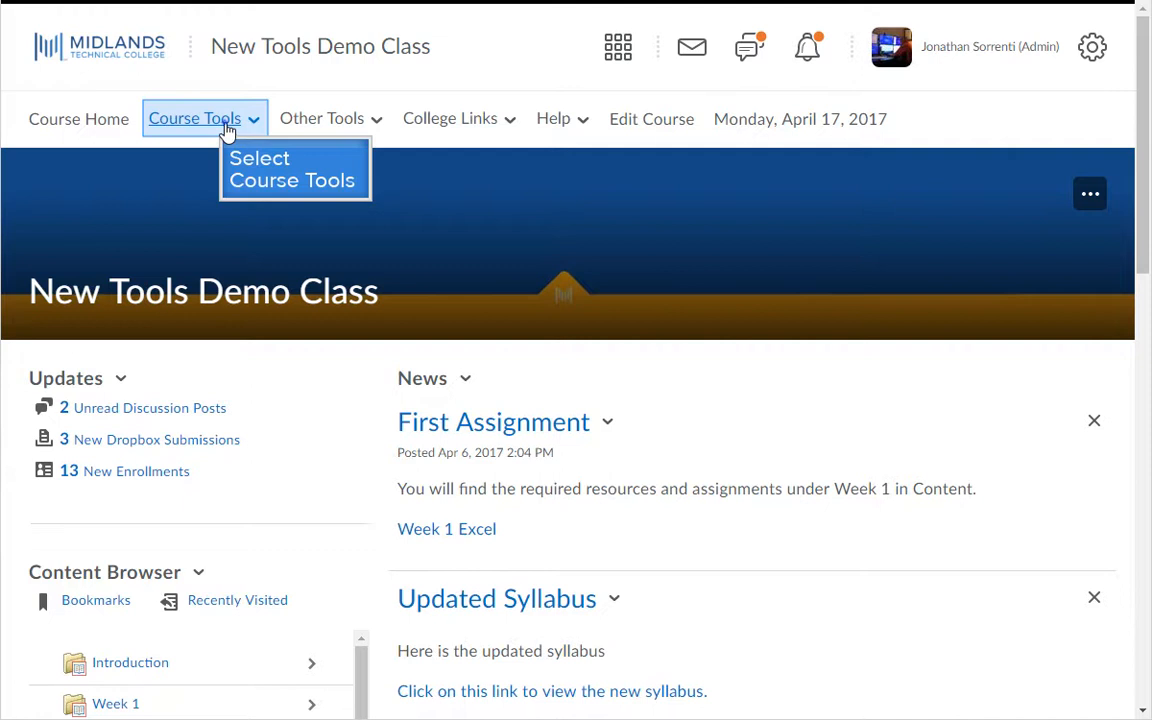
Go to the course Content area through Course Tools to reach Week 6 Readings.
click(194, 118)
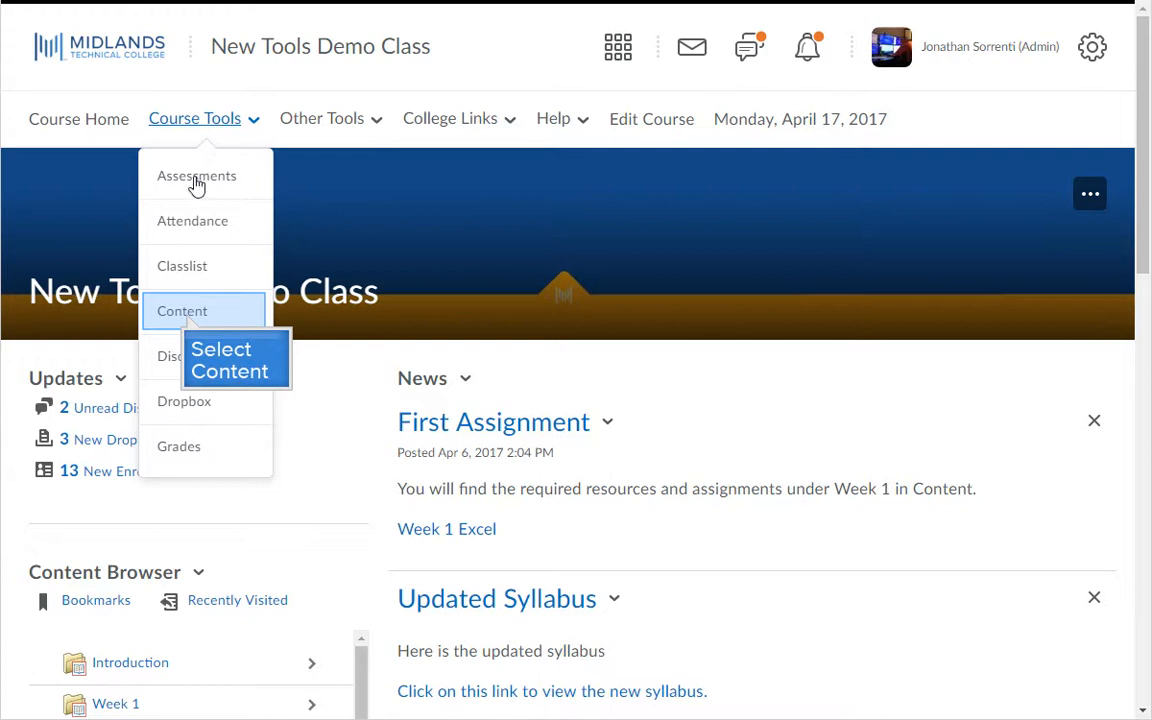
click(182, 311)
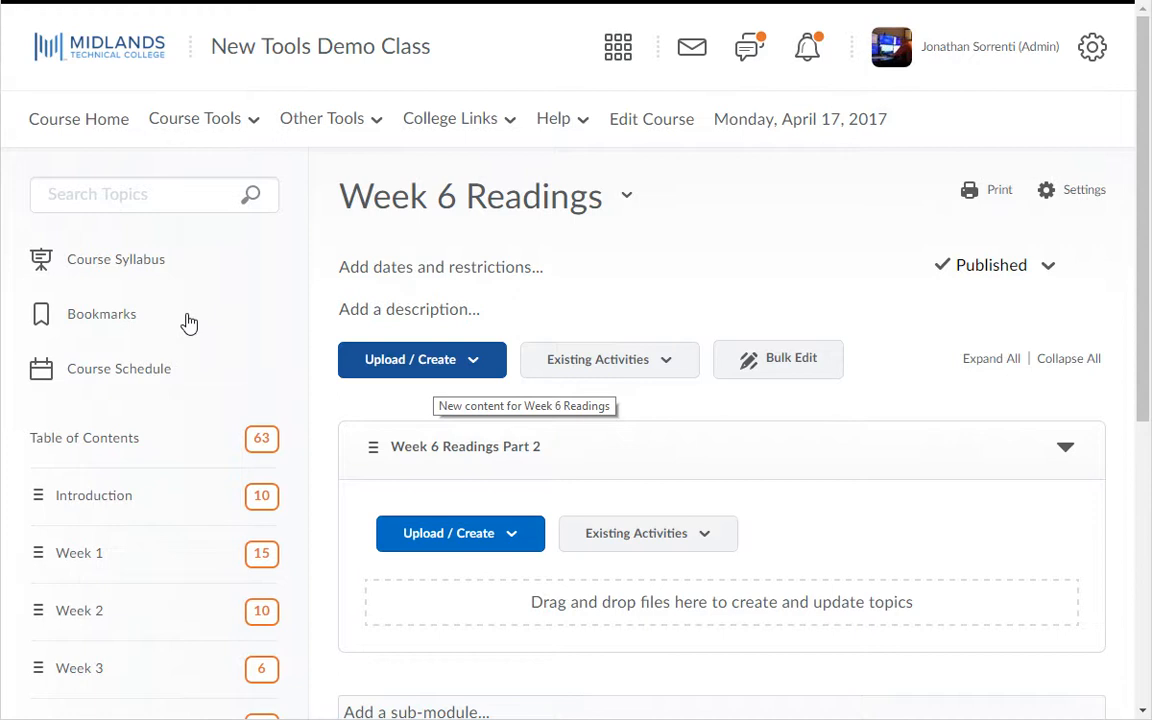
mouse_move(333, 330)
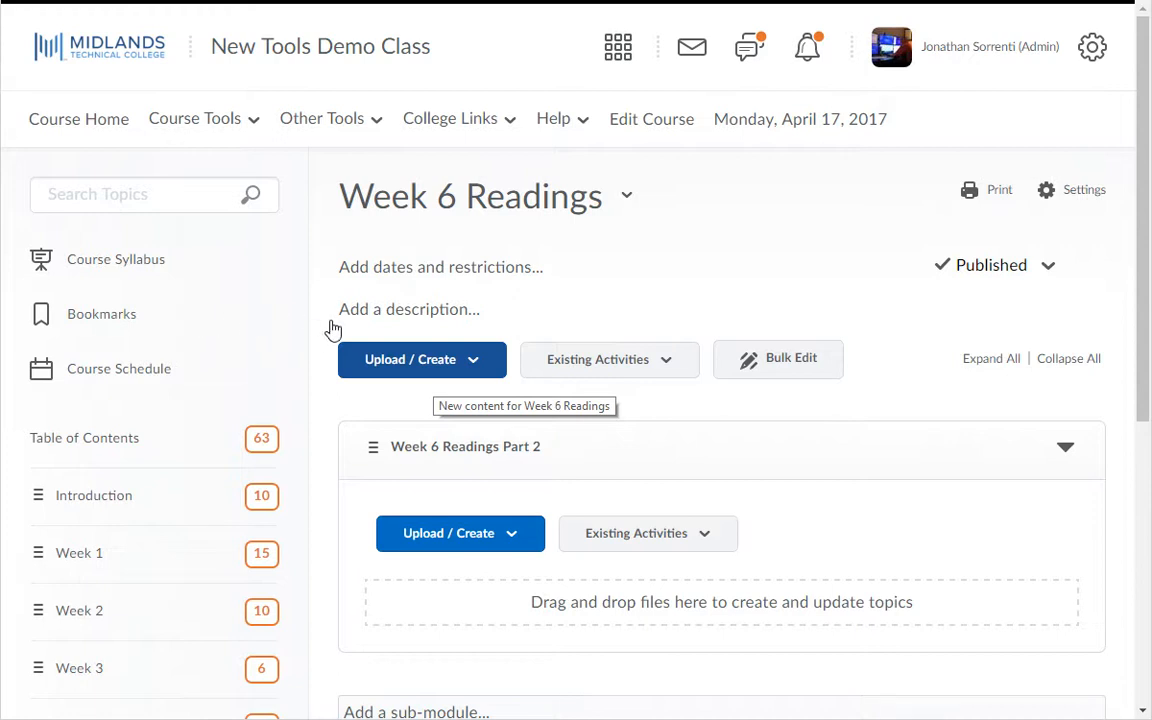
Create a new blank file in the Week 6 Readings module.
click(421, 359)
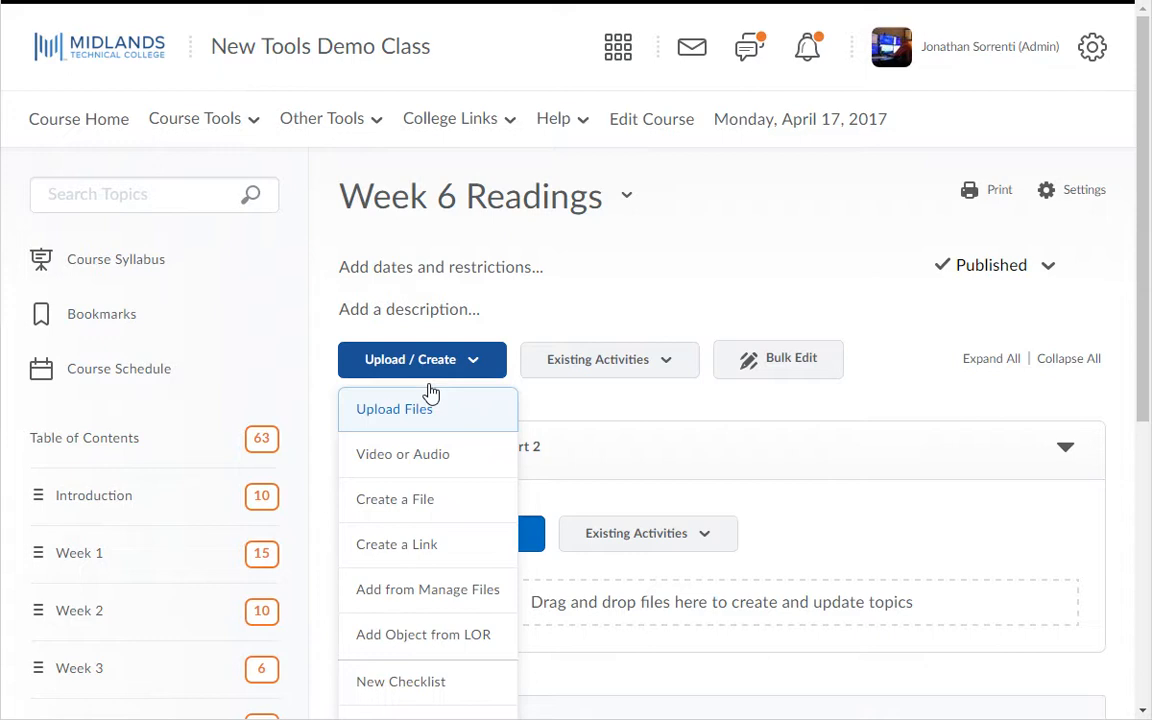
click(394, 498)
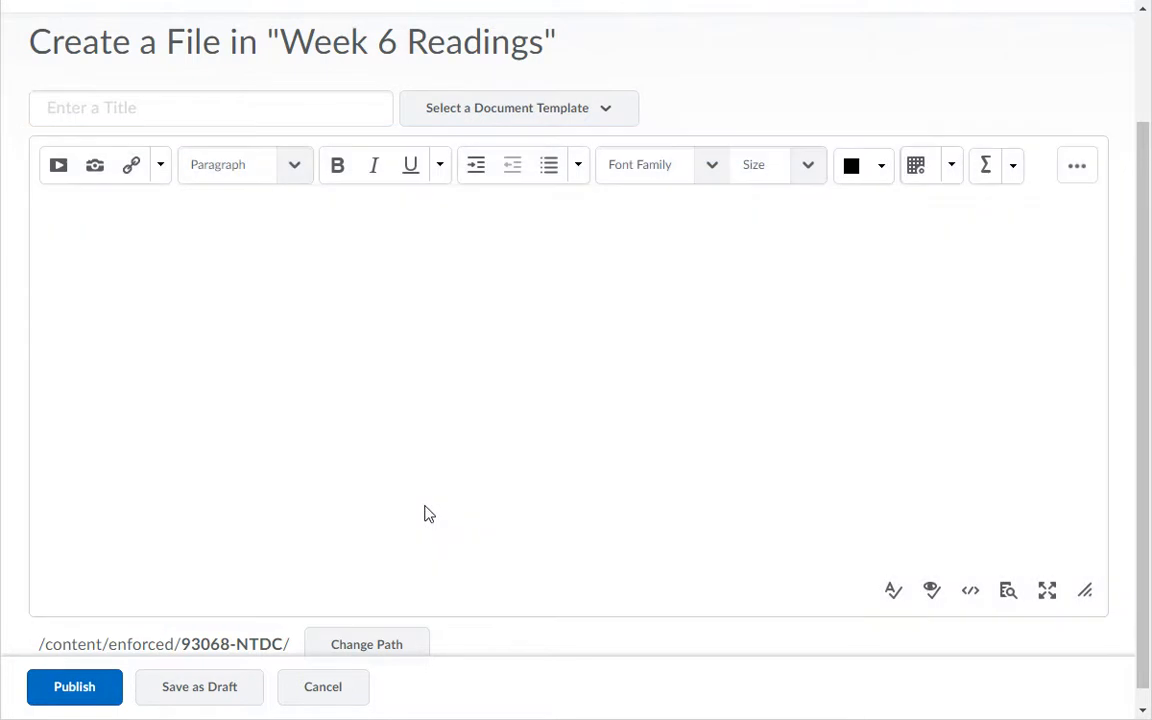
mouse_move(277, 420)
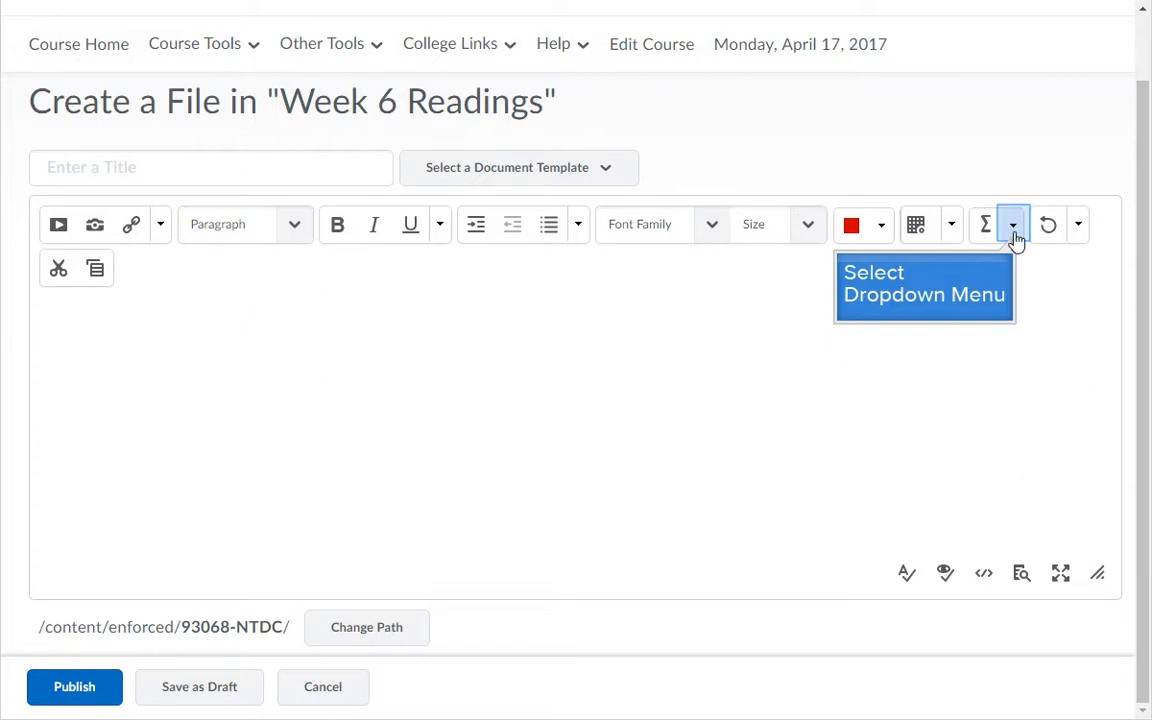
Launch the Graphical equation editor from the Σ equation dropdown.
click(1012, 224)
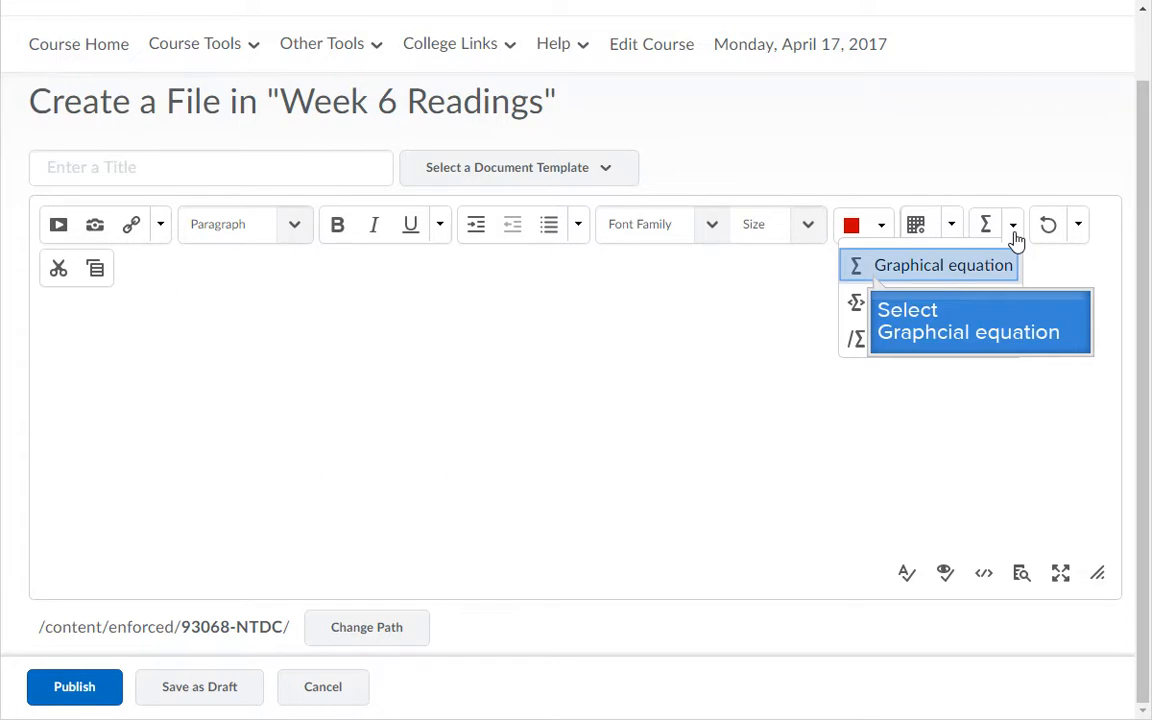
mouse_move(920, 278)
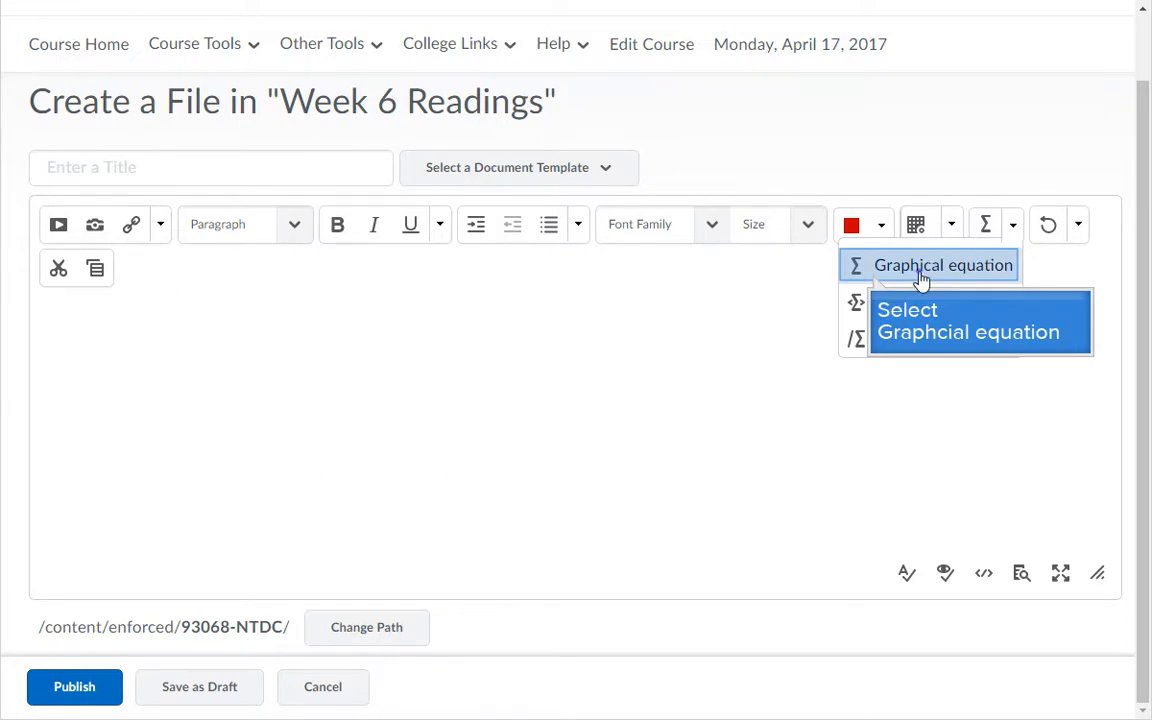
click(942, 265)
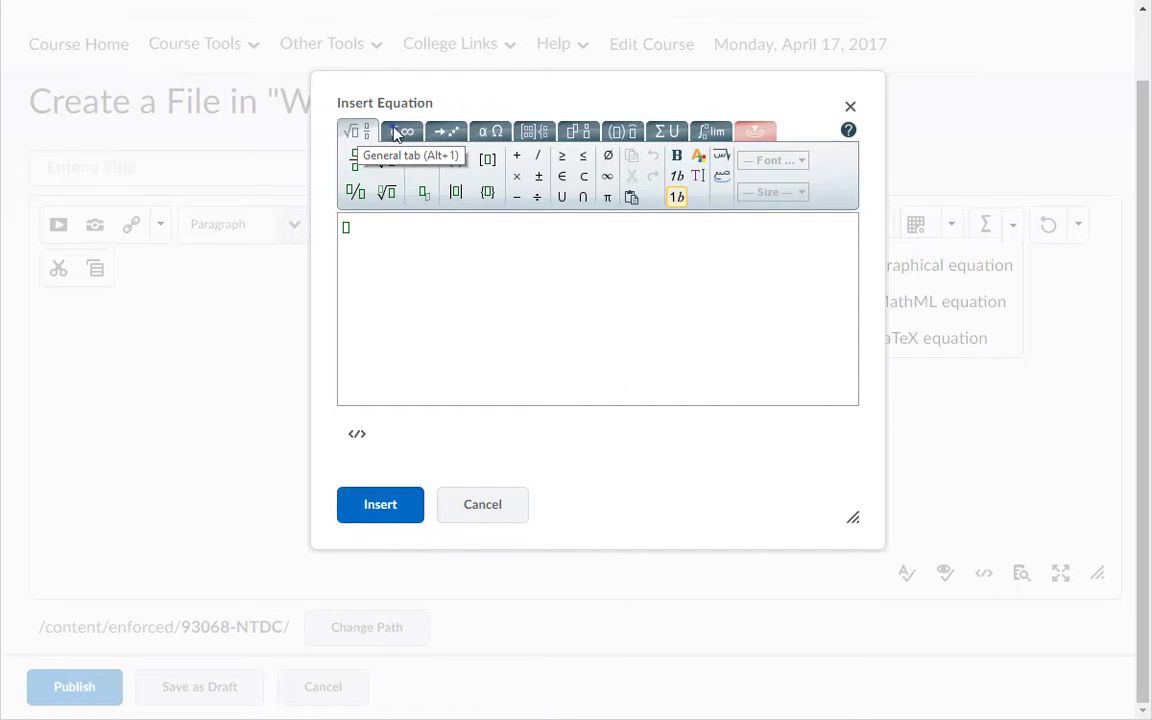
Browse every symbol palette in the equation editor, ending on the basic operators and roots palette.
click(401, 131)
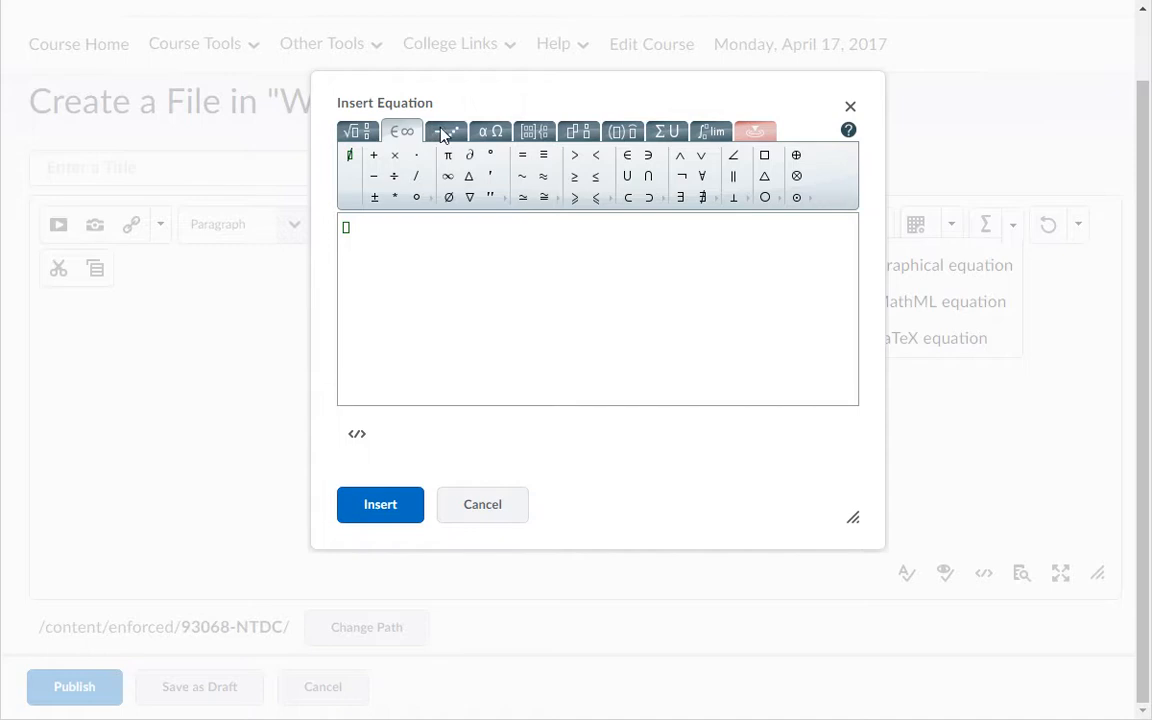
click(446, 131)
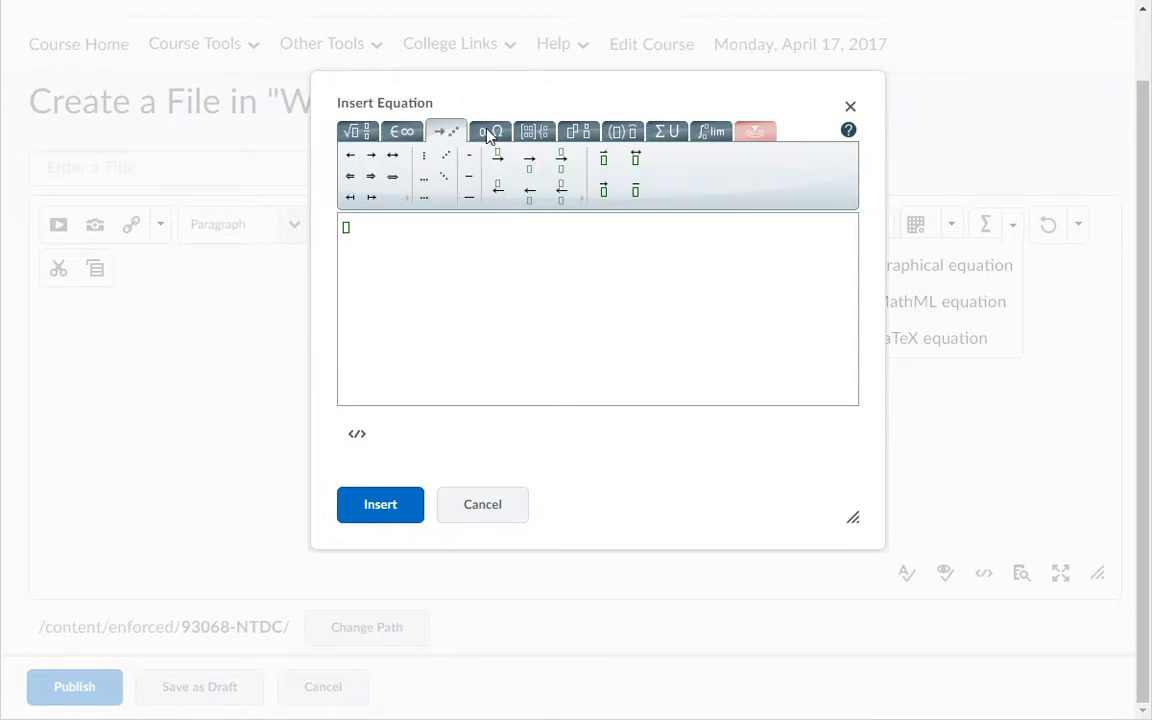
click(490, 131)
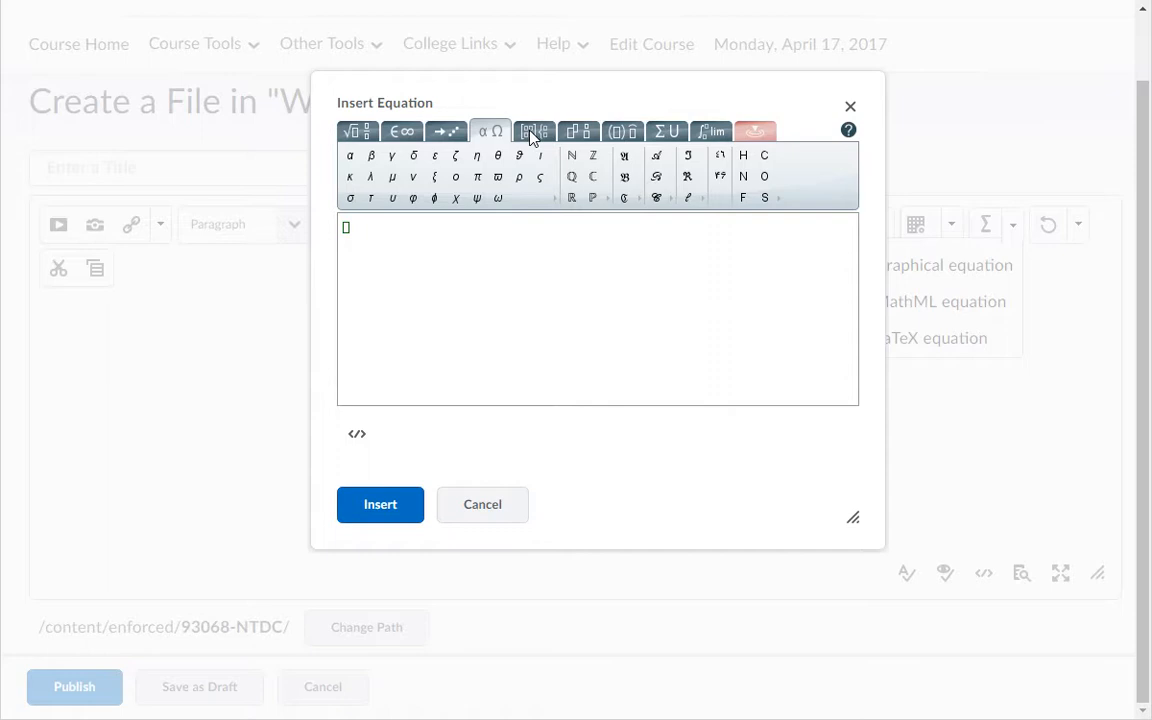
click(534, 131)
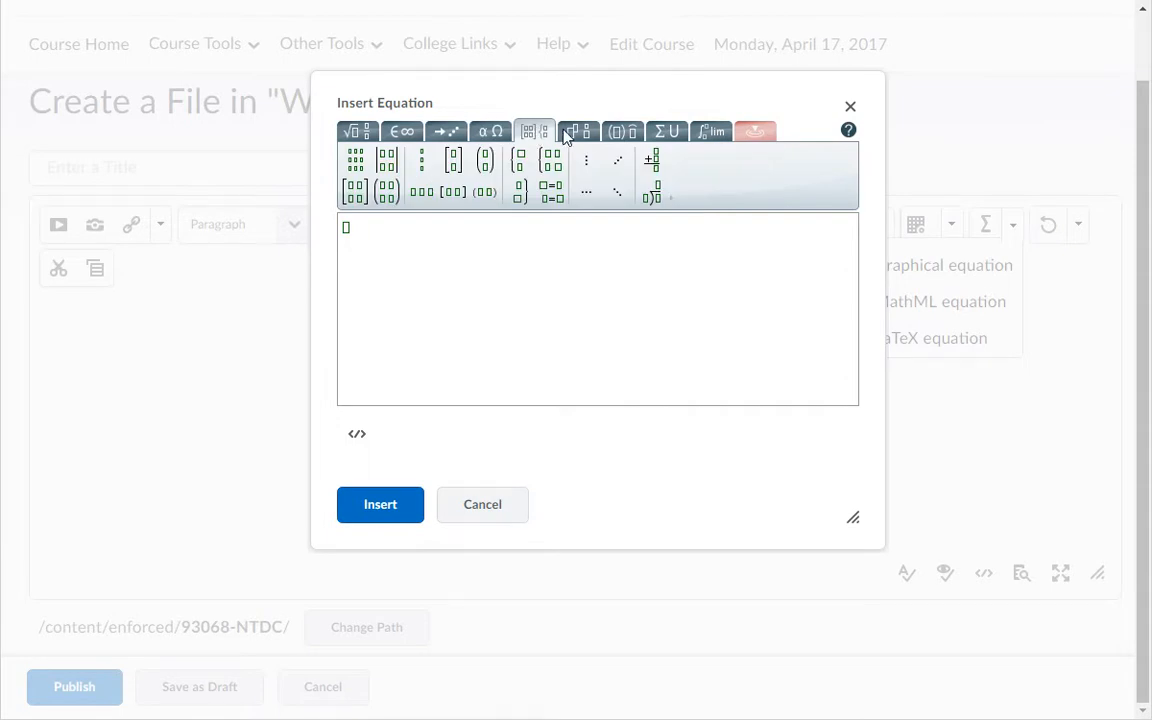
click(578, 131)
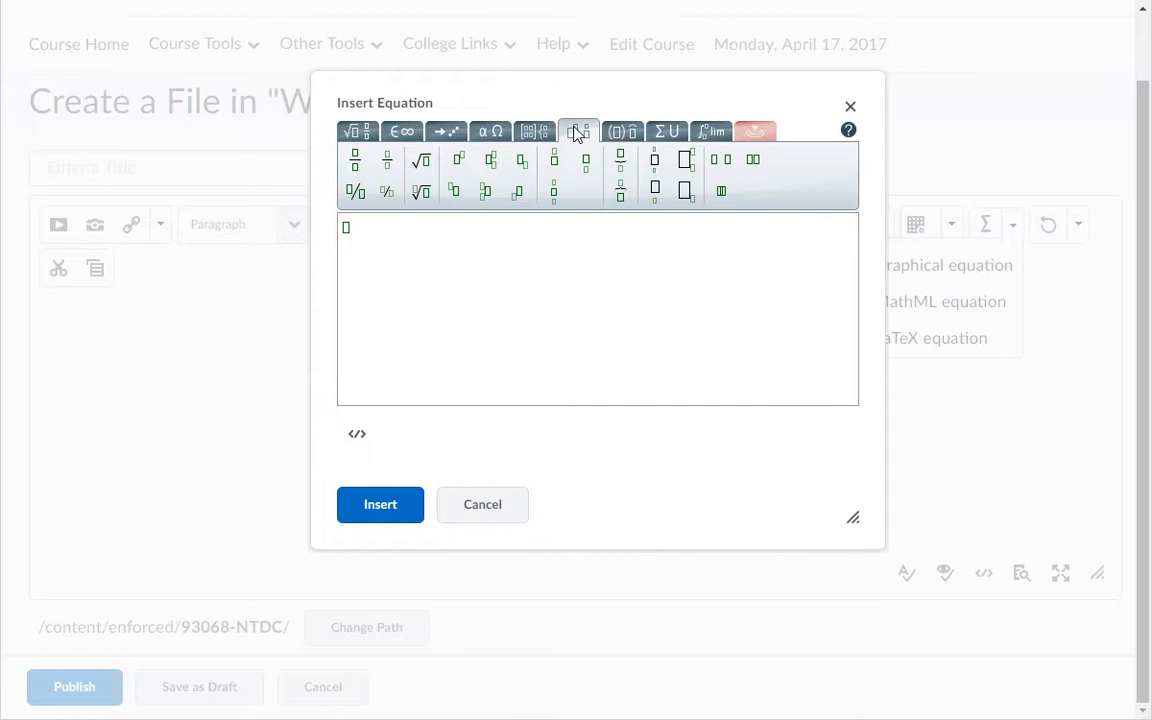
mouse_move(588, 133)
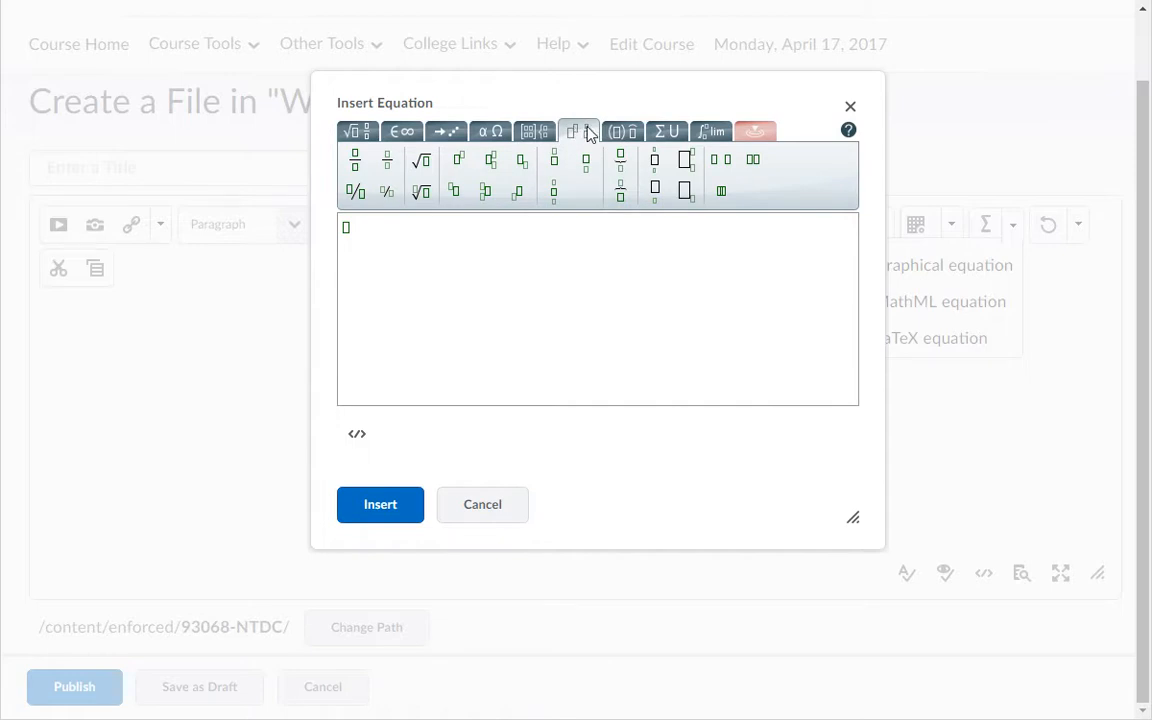
click(622, 131)
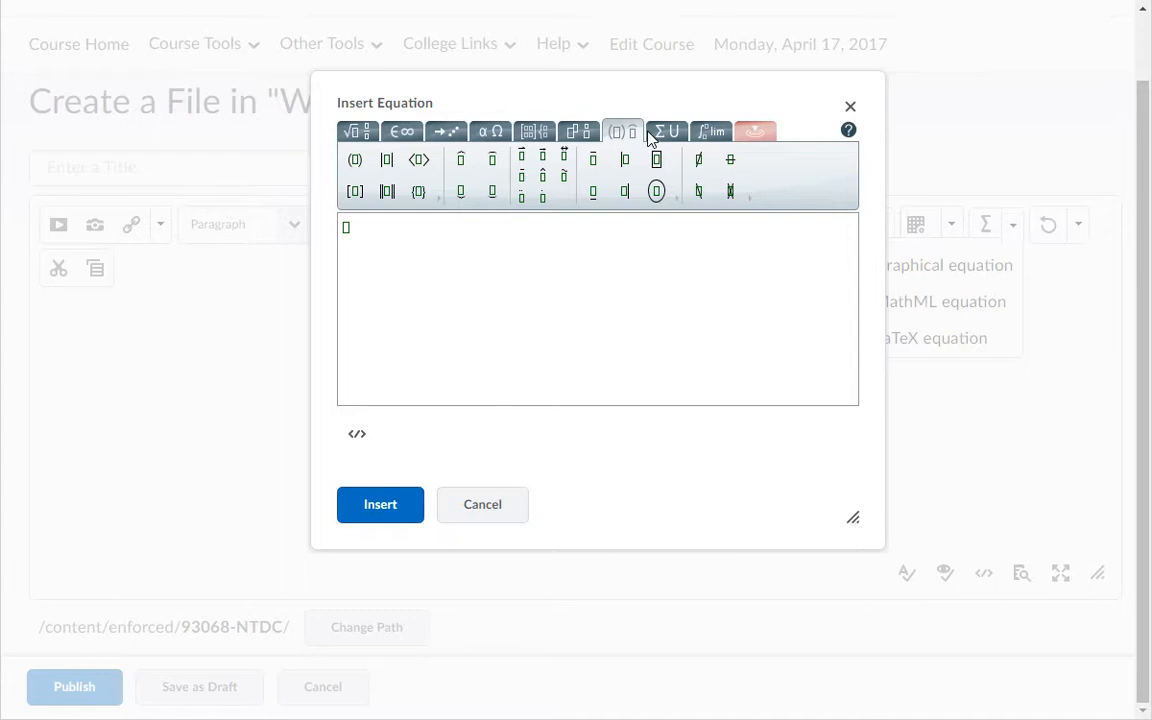
click(667, 131)
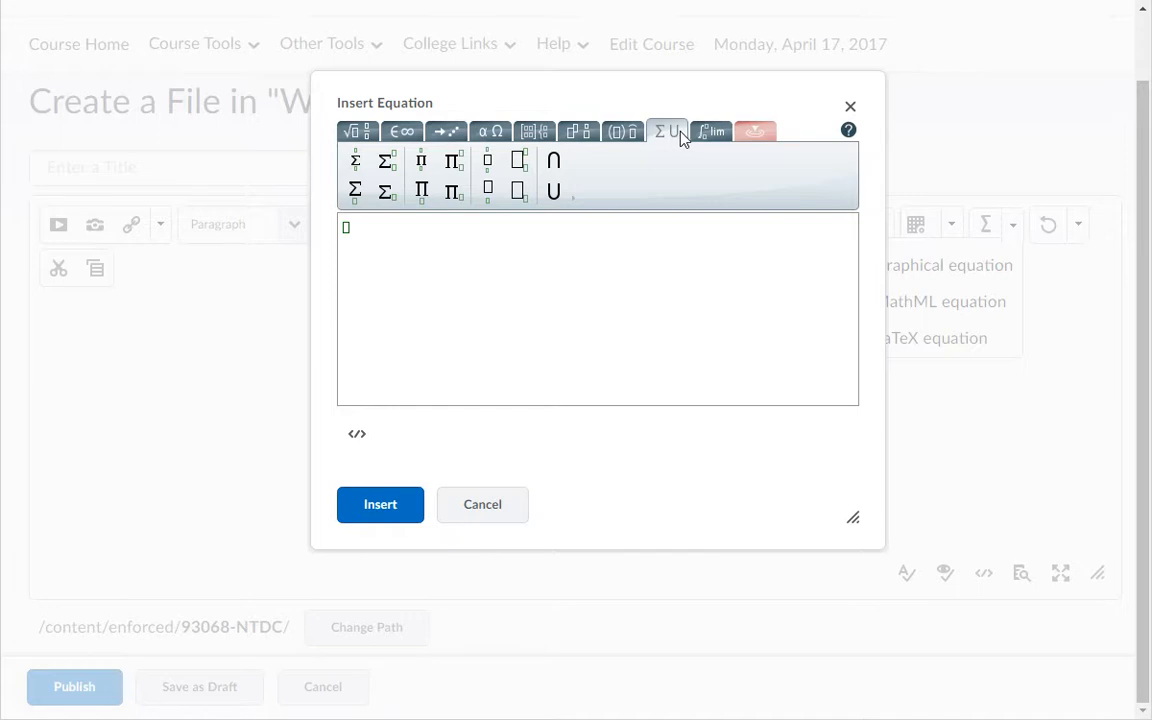
click(711, 131)
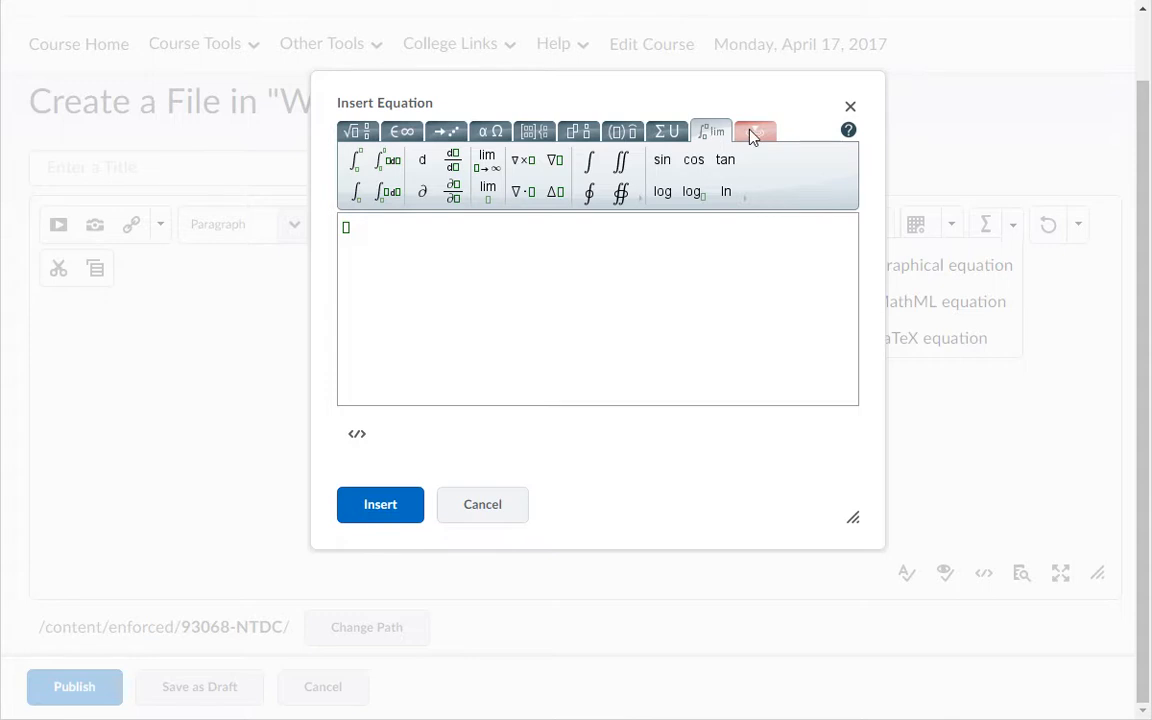
click(756, 131)
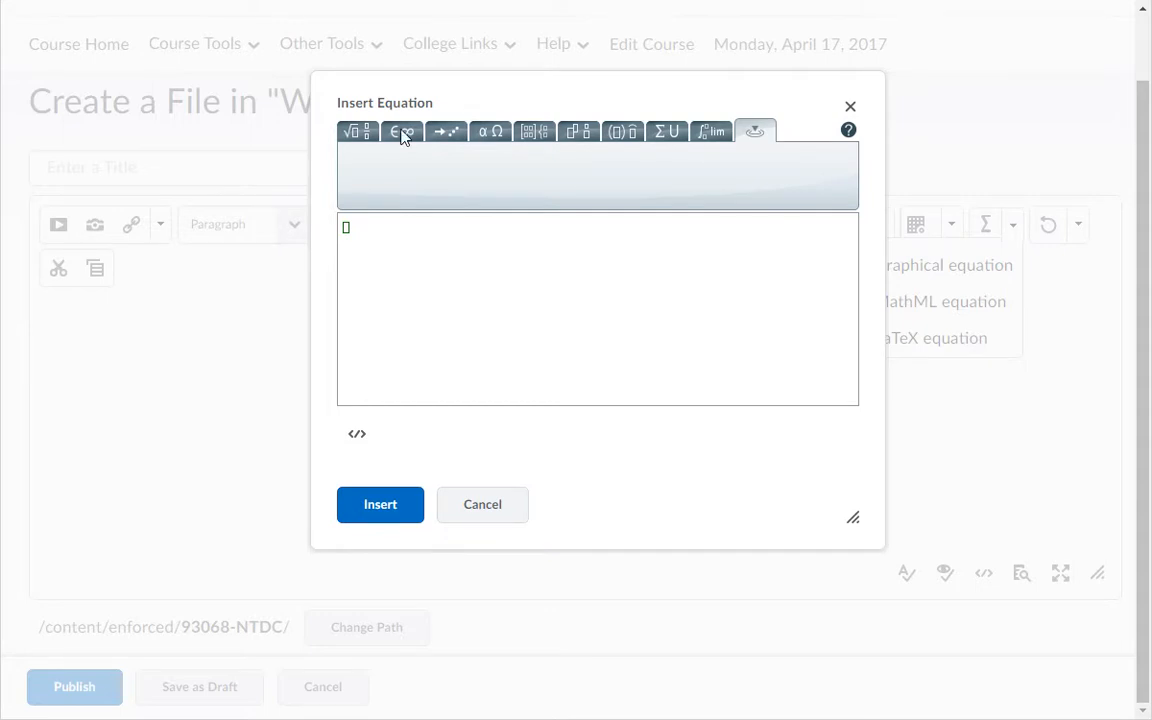
click(356, 131)
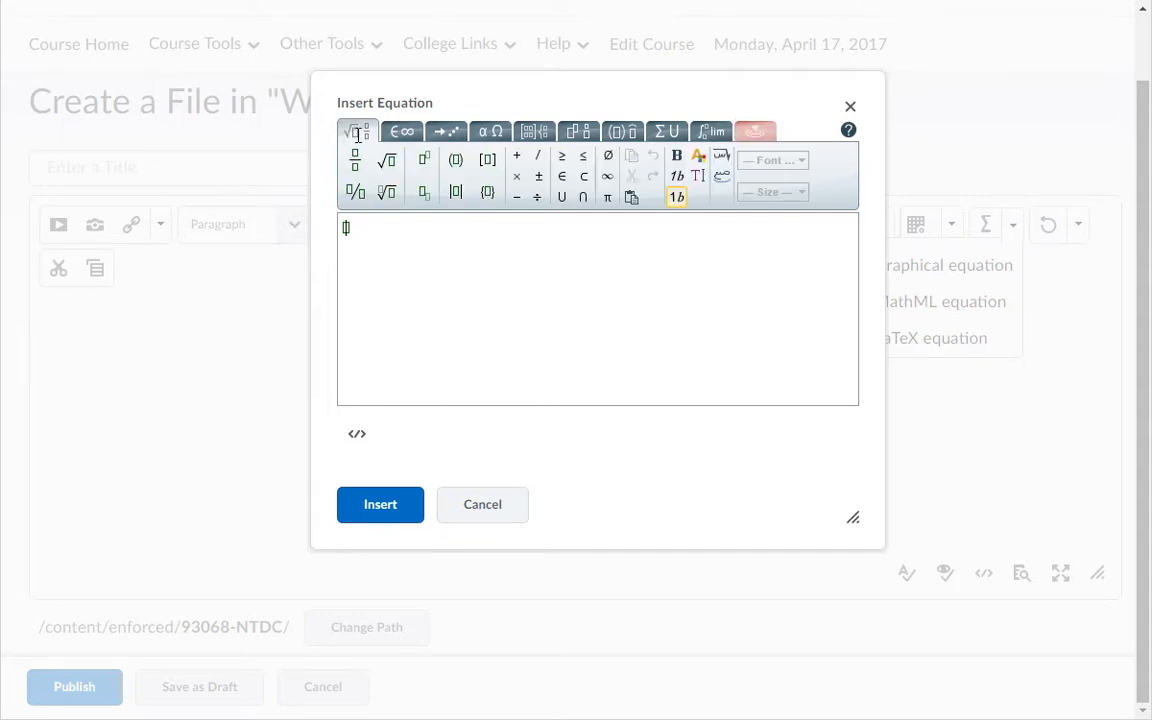
mouse_move(361, 254)
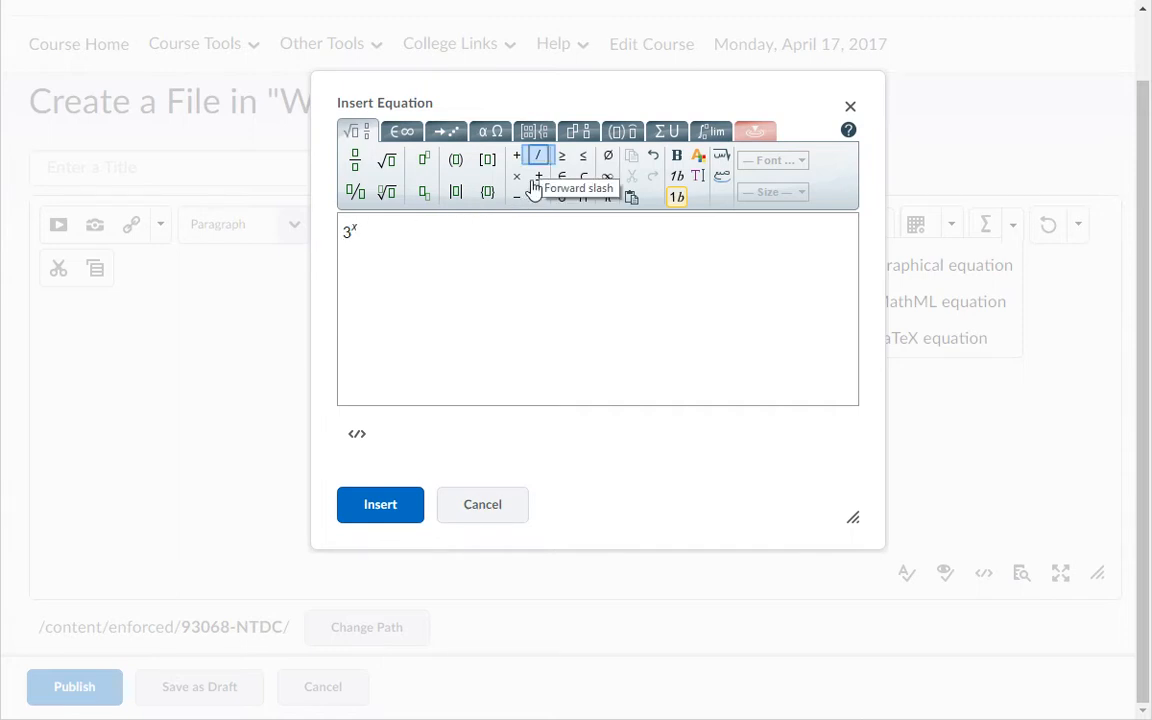
Build (3^x/y) × √48 in the graphical editor and insert it into the file.
click(538, 154)
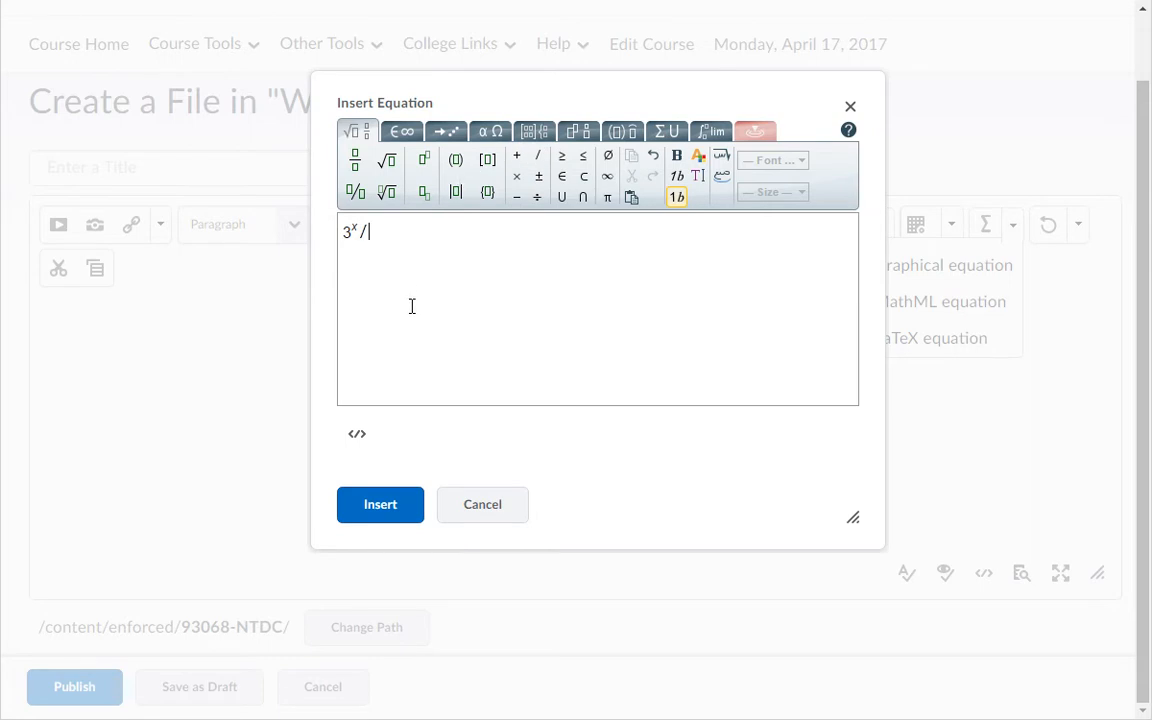
text(y)
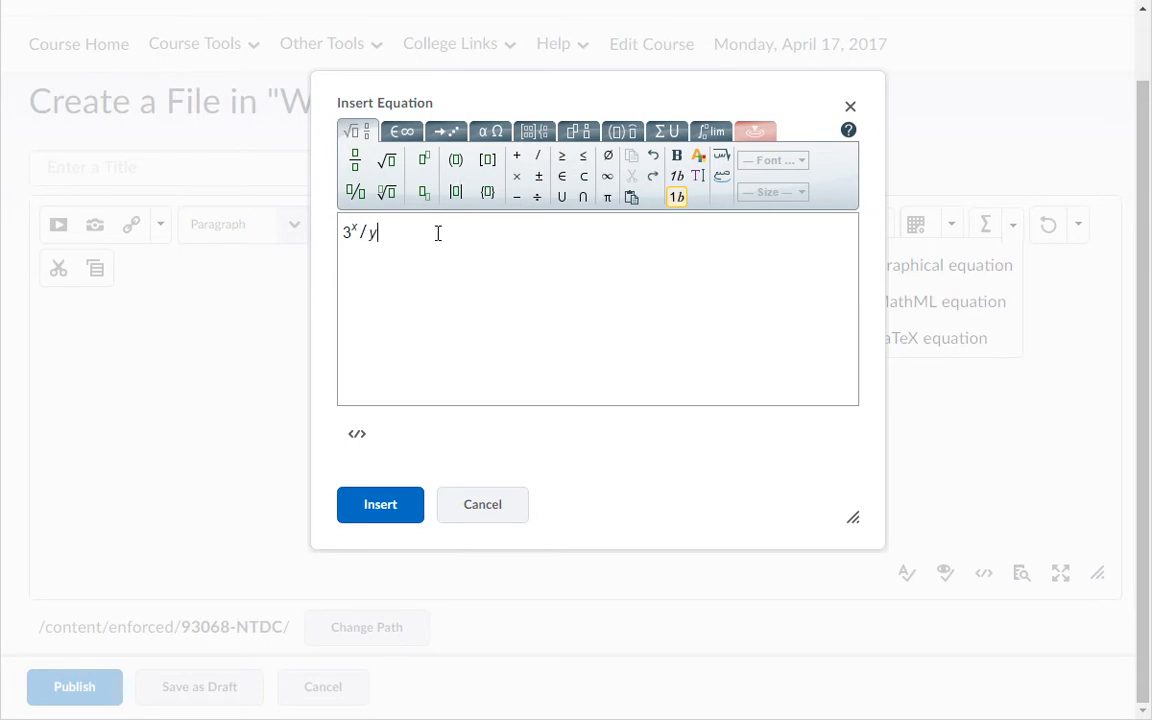
click(456, 160)
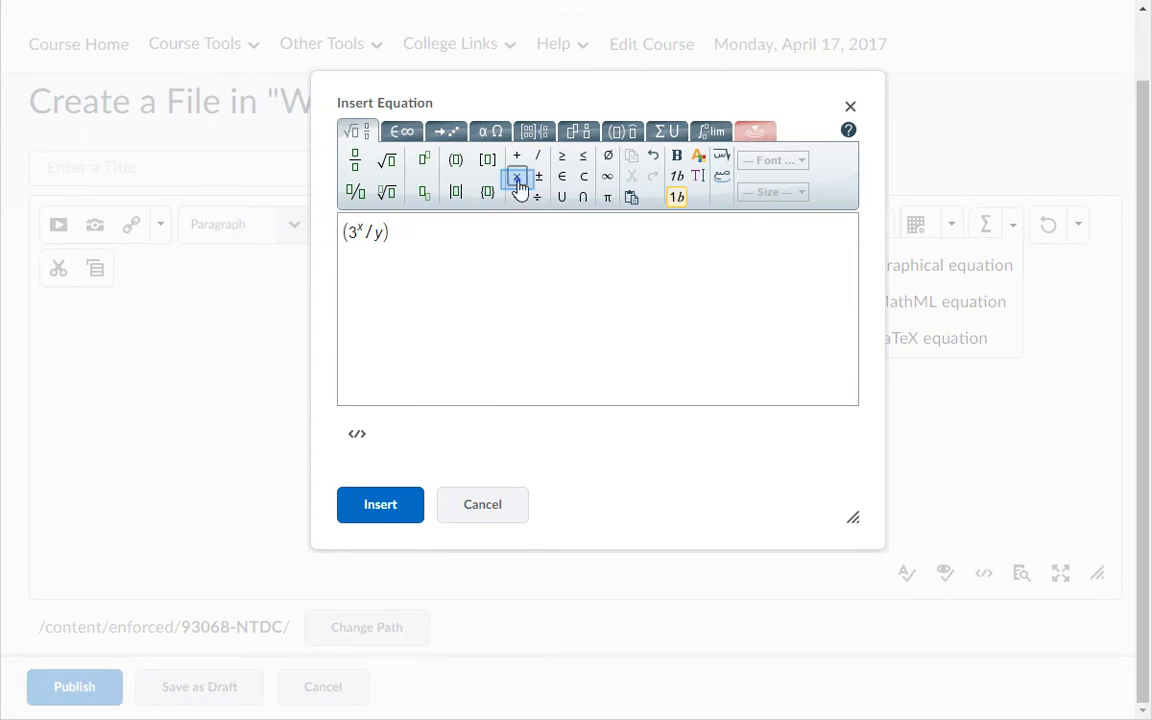
click(517, 176)
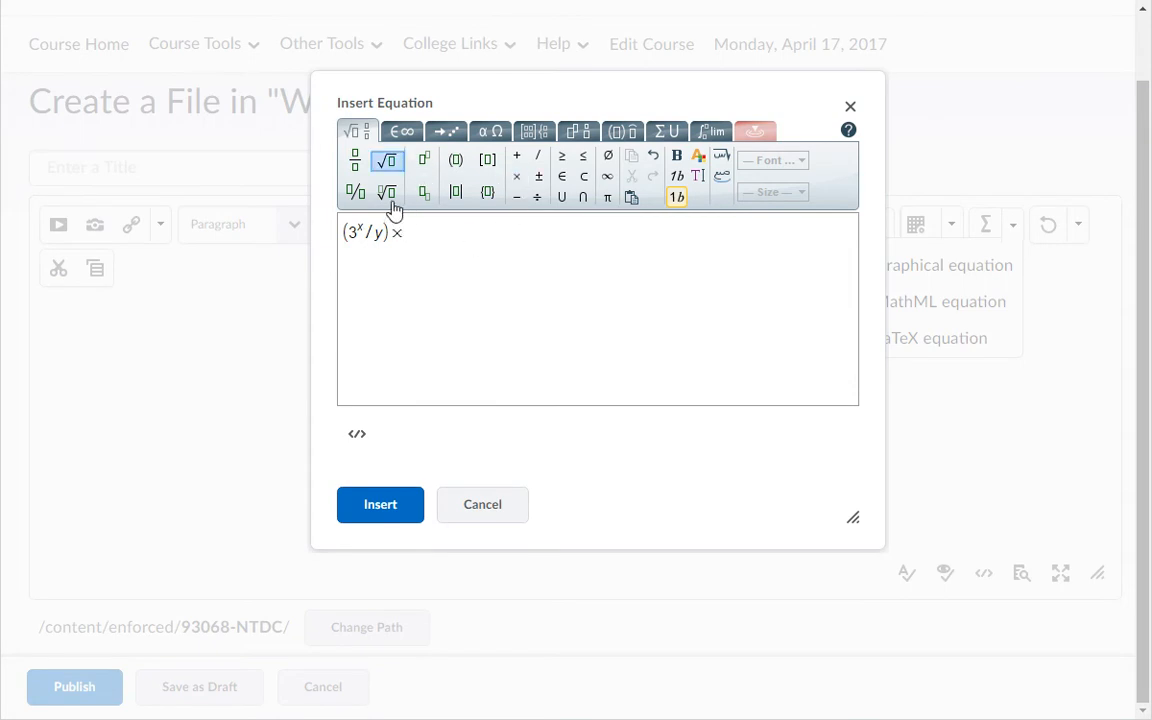
click(387, 160)
text(√48)
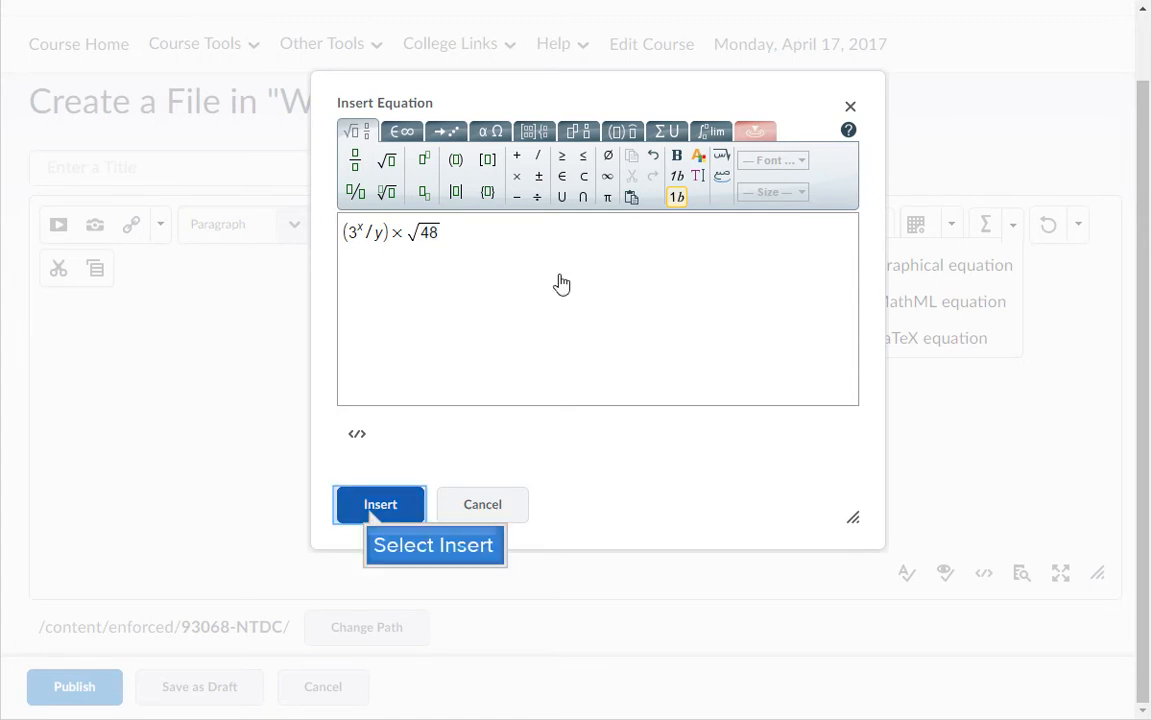
click(379, 504)
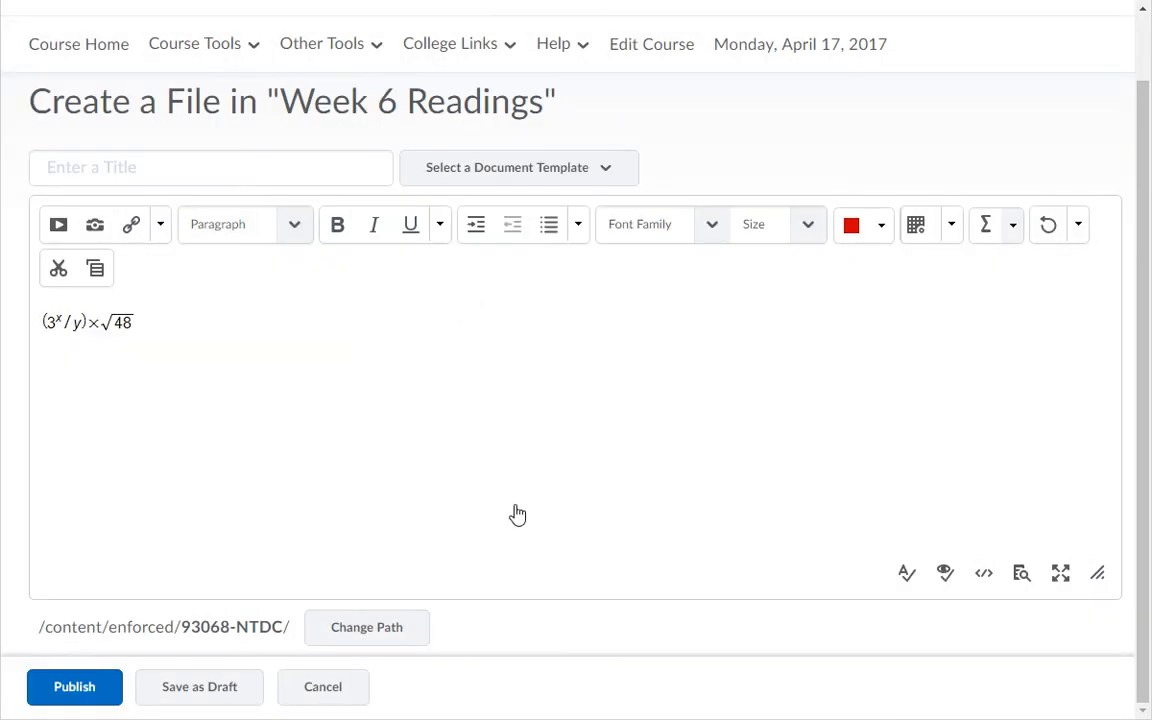
Insert 3^x/y*√48 as a LaTeX equation below the first equation.
click(1012, 224)
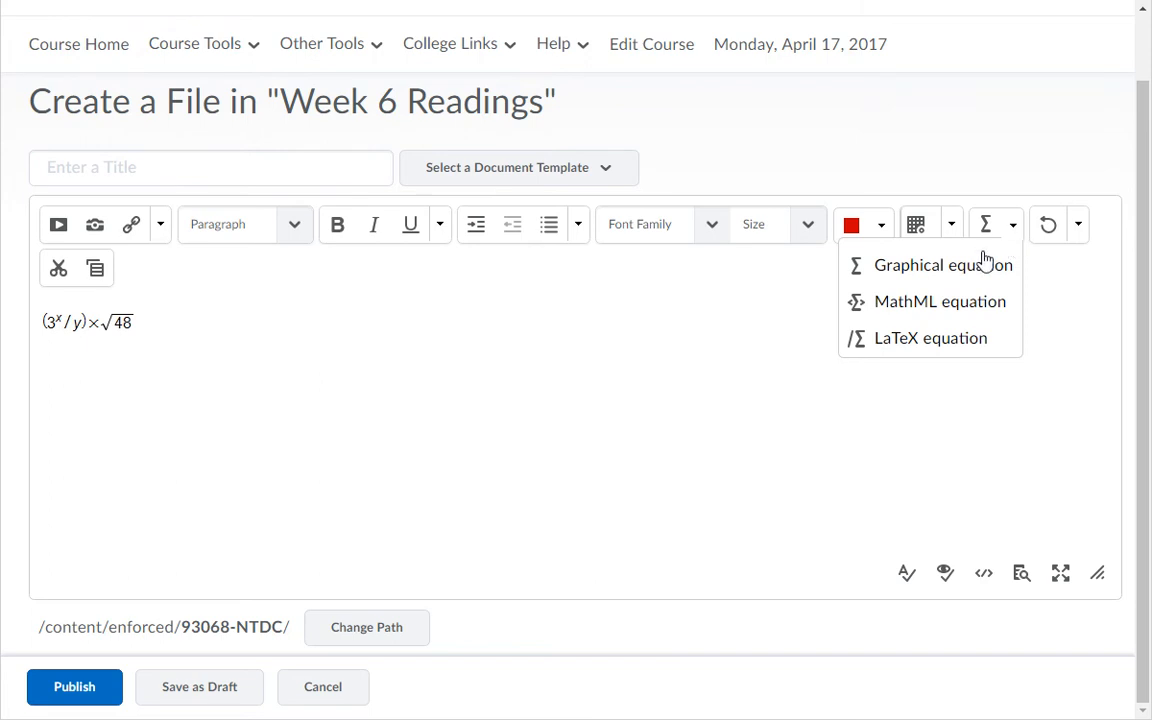
click(930, 338)
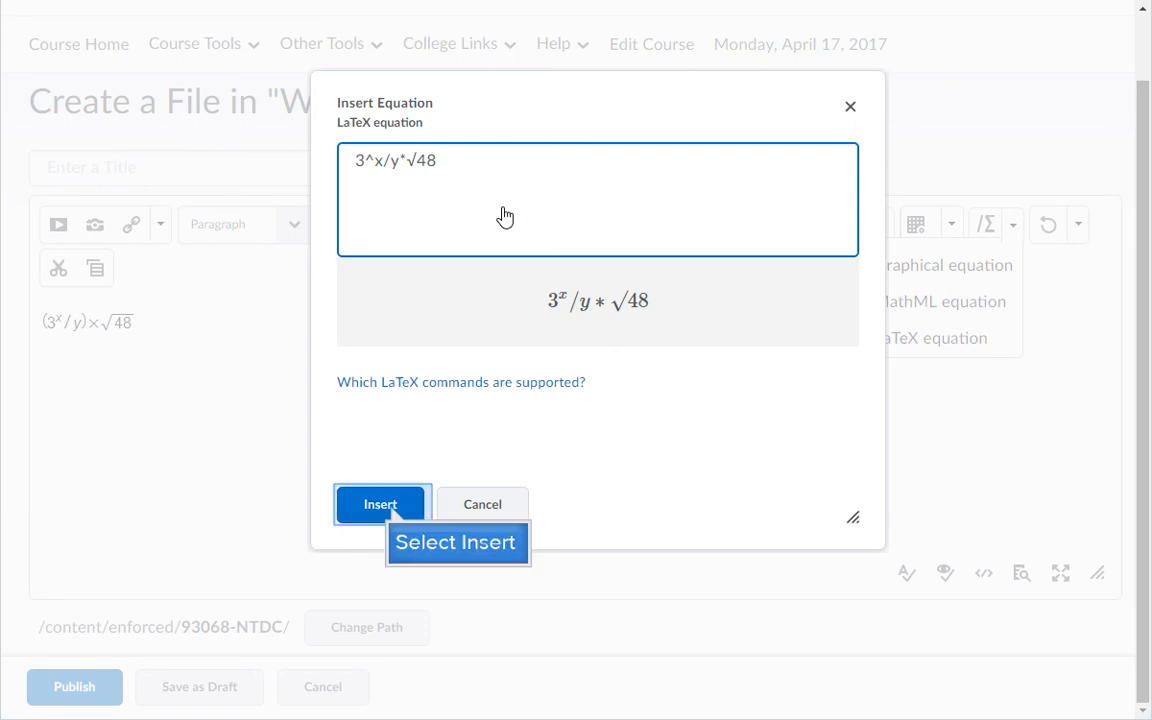
mouse_move(391, 514)
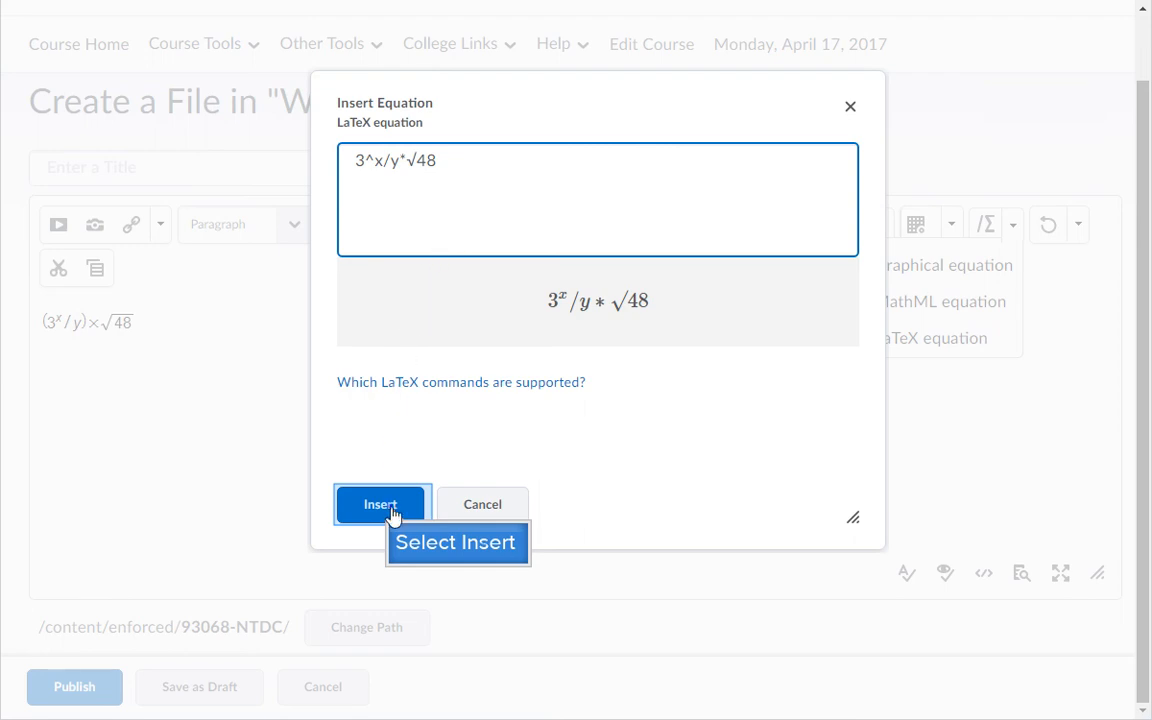
click(380, 504)
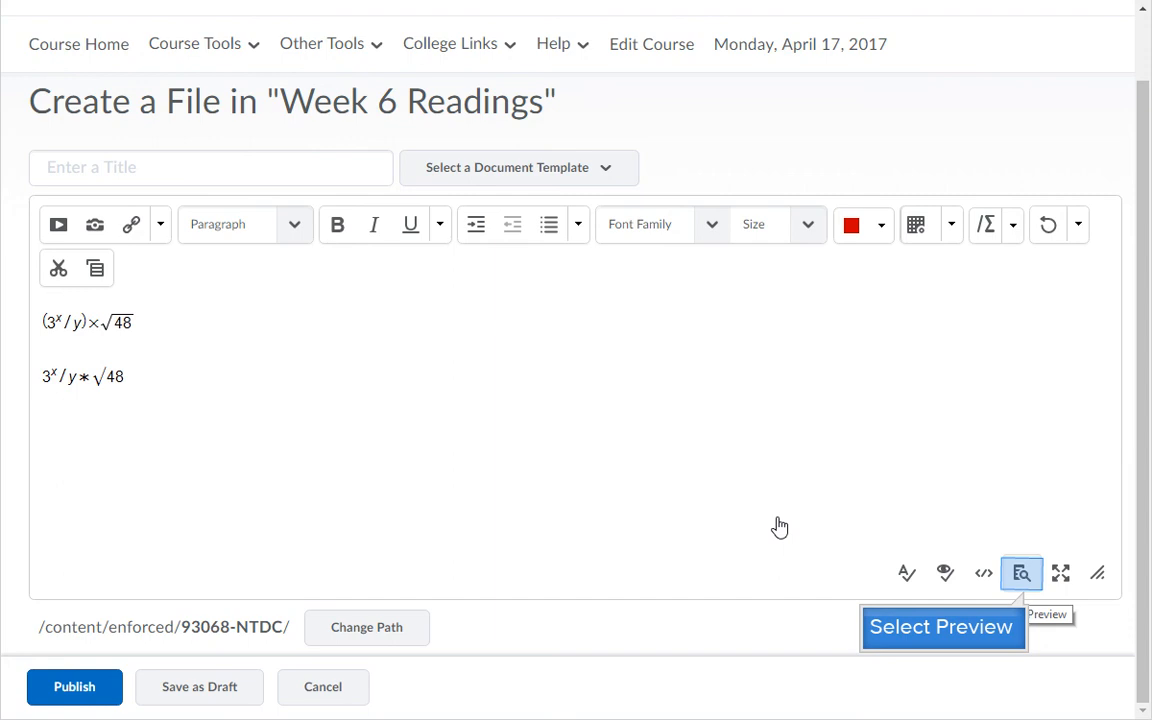
click(1021, 573)
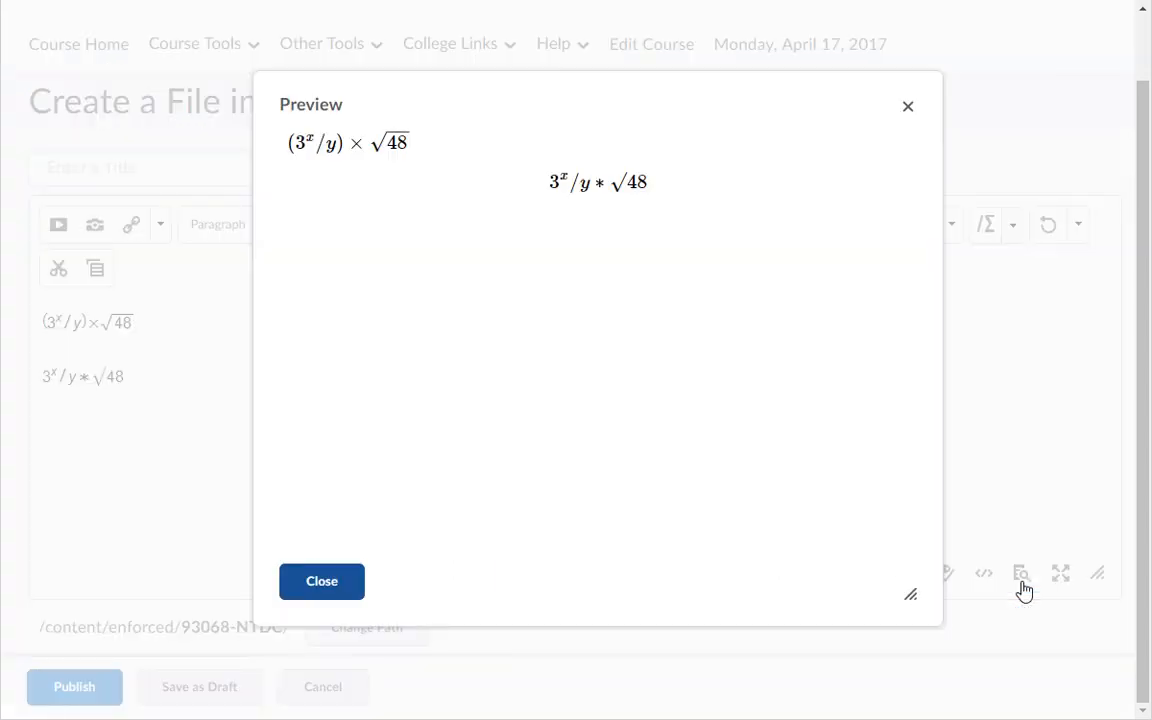
mouse_move(321, 581)
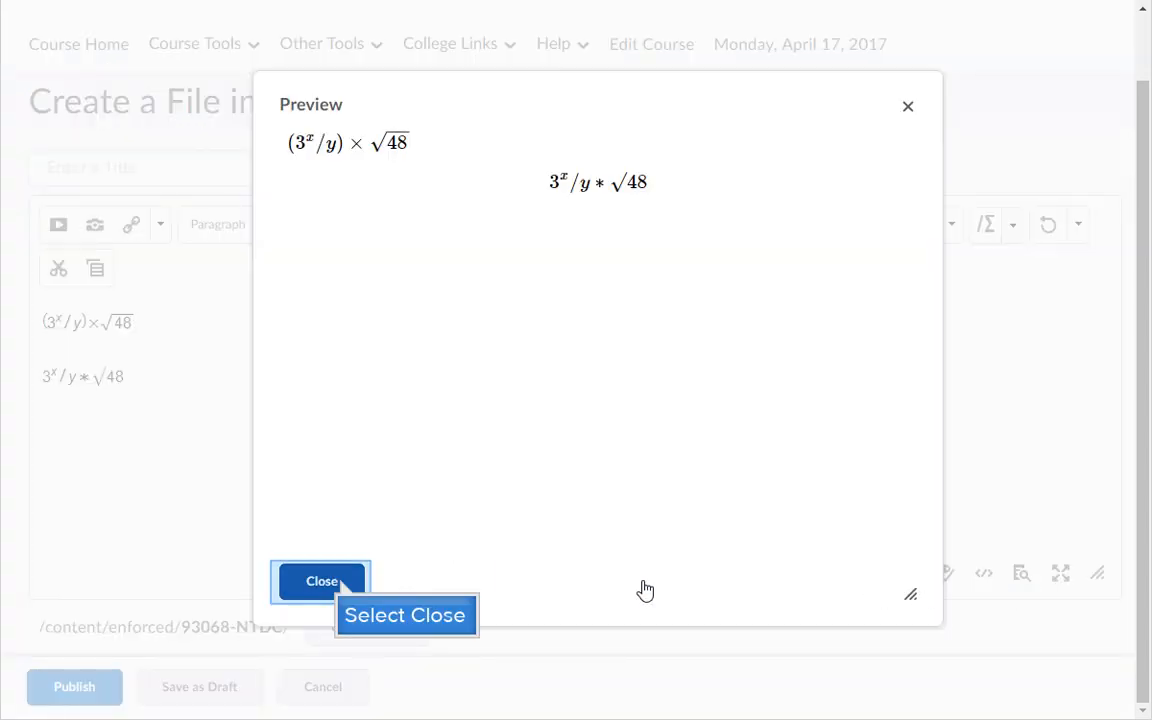
click(321, 581)
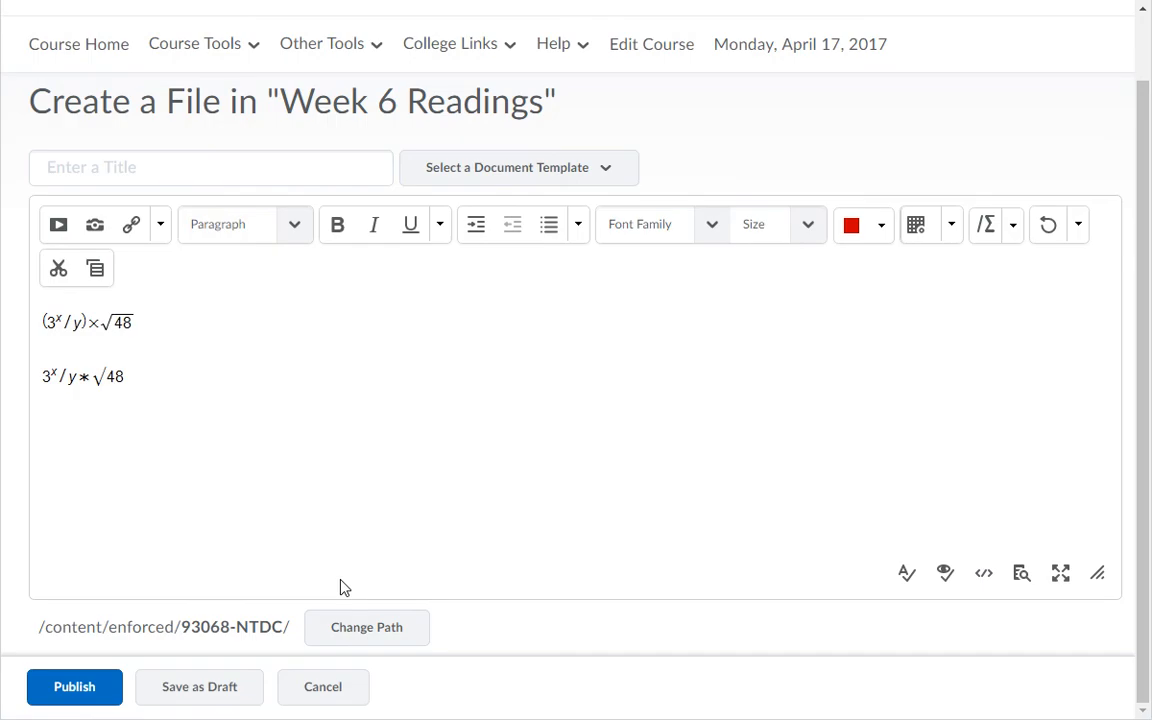
mouse_move(190, 610)
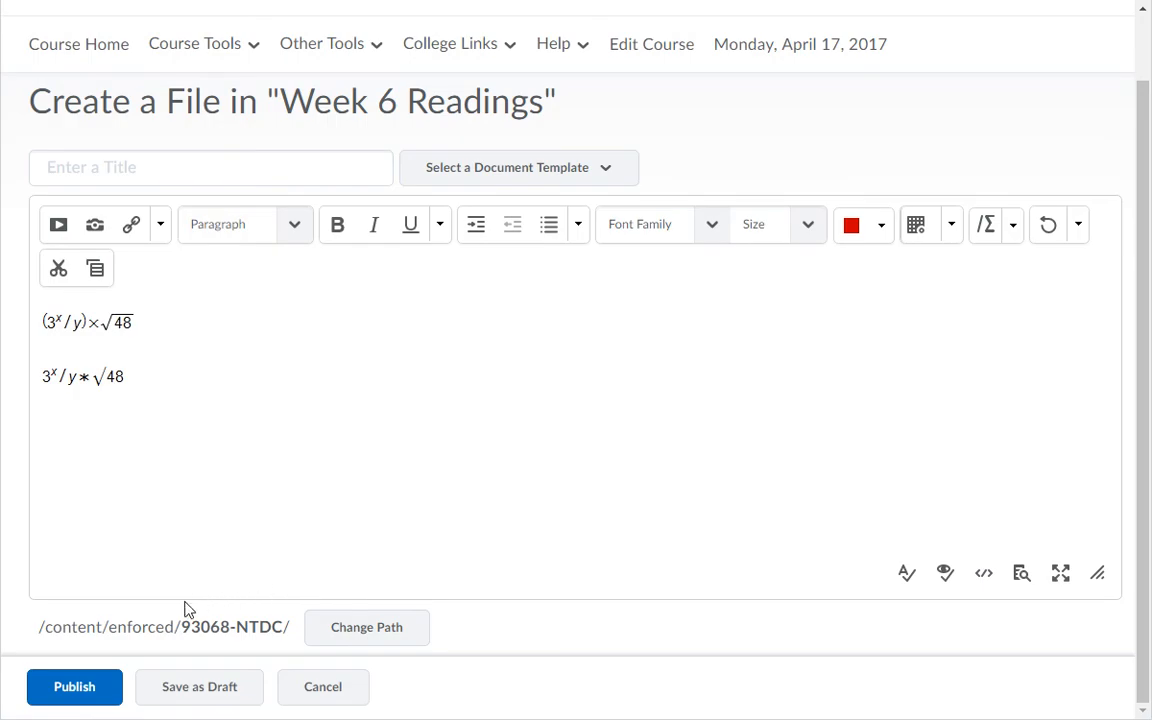